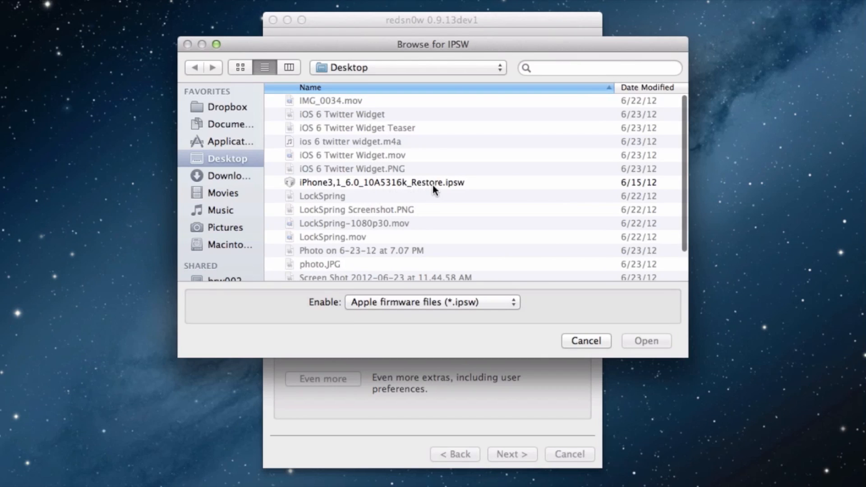
Load iPhone3,1_6.0_10A5316k_Restore.ipsw and accept its build identification notice
left_click(381, 182)
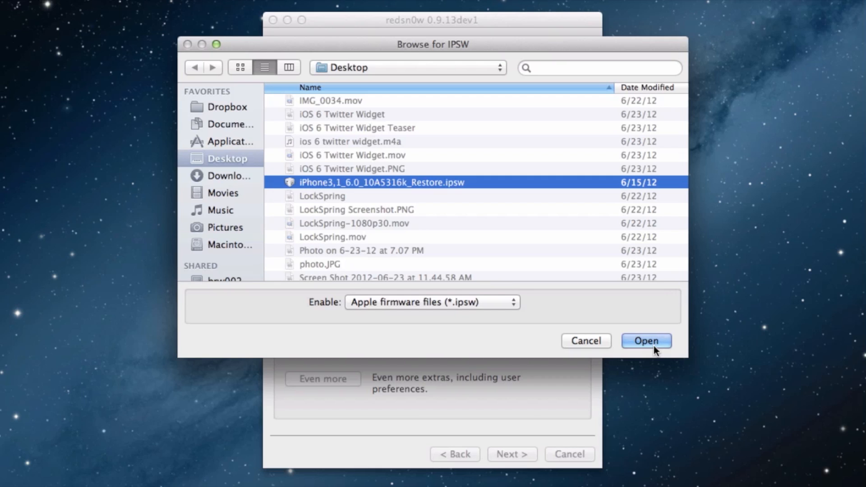
left_click(646, 341)
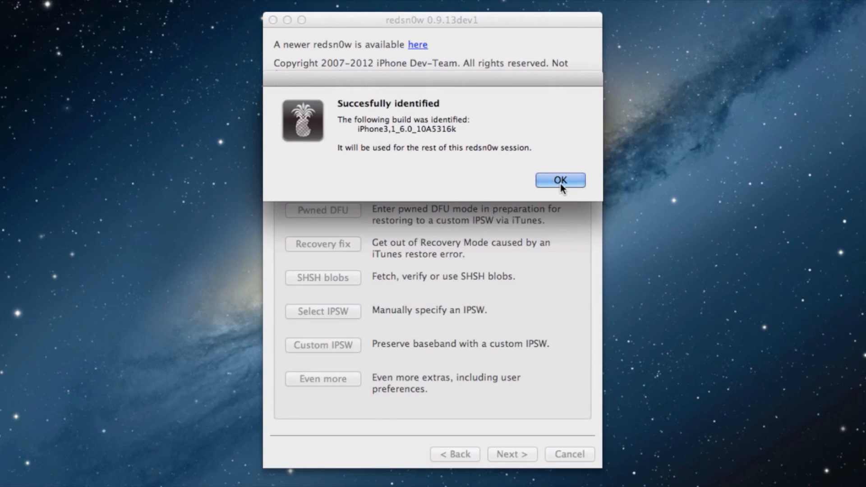
left_click(559, 180)
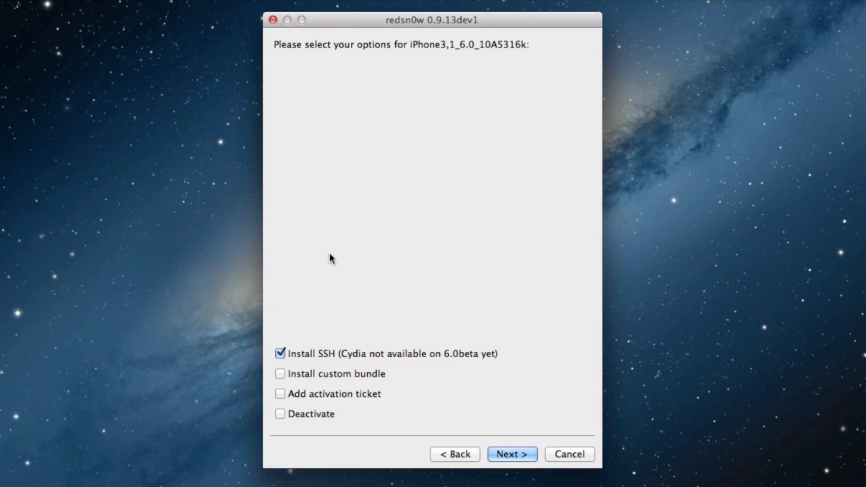
mouse_move(406, 354)
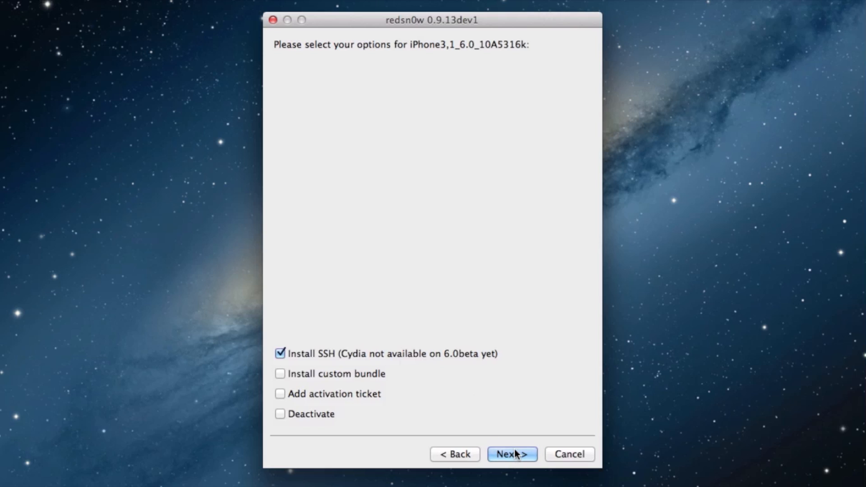
Run the SSH jailbreak to Done, acknowledge the tethered warning, and go back
left_click(511, 454)
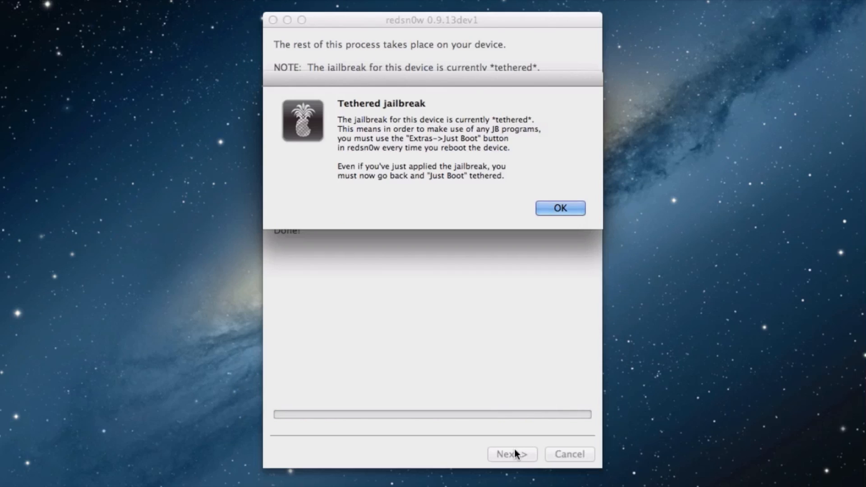
mouse_move(408, 254)
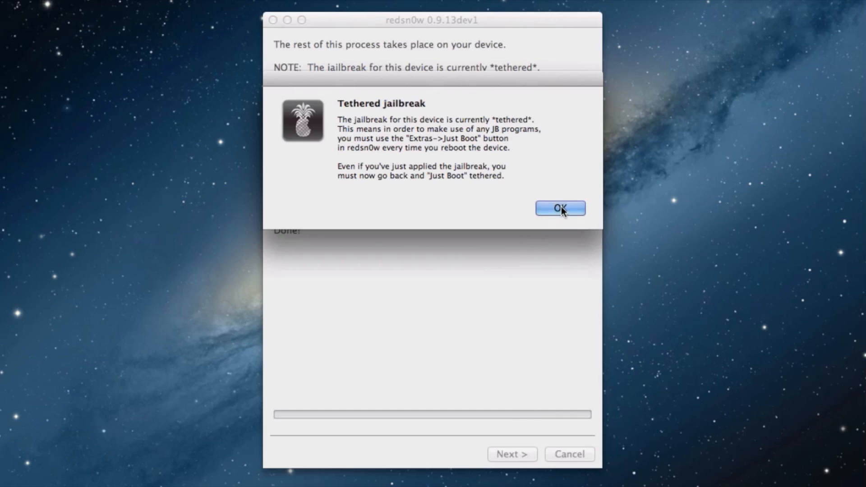
left_click(558, 208)
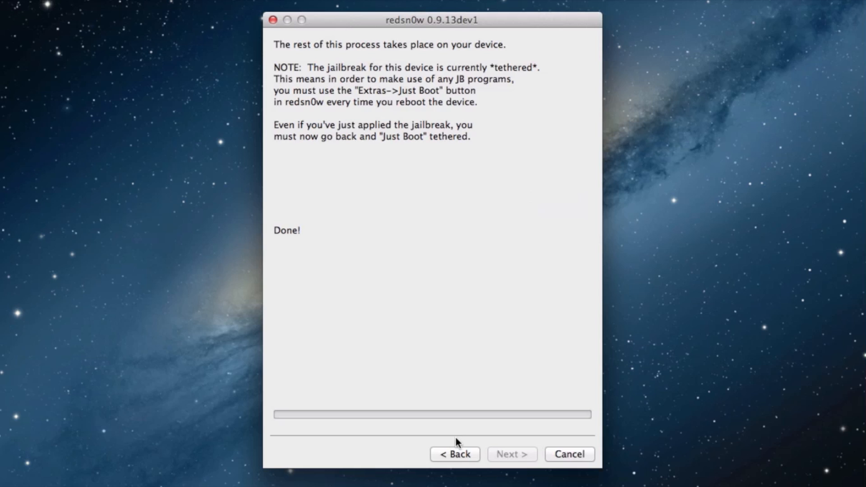
left_click(455, 454)
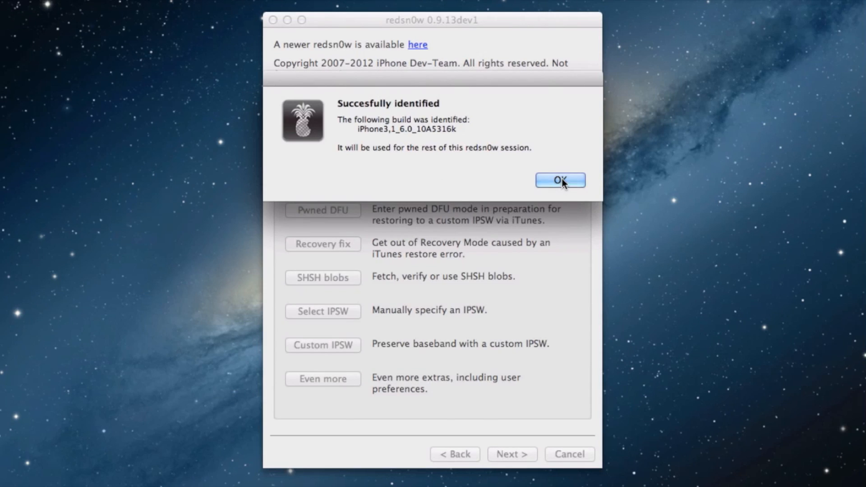
Accept the identified 6.0 beta build so redsn0w starts patching files for booting
left_click(559, 180)
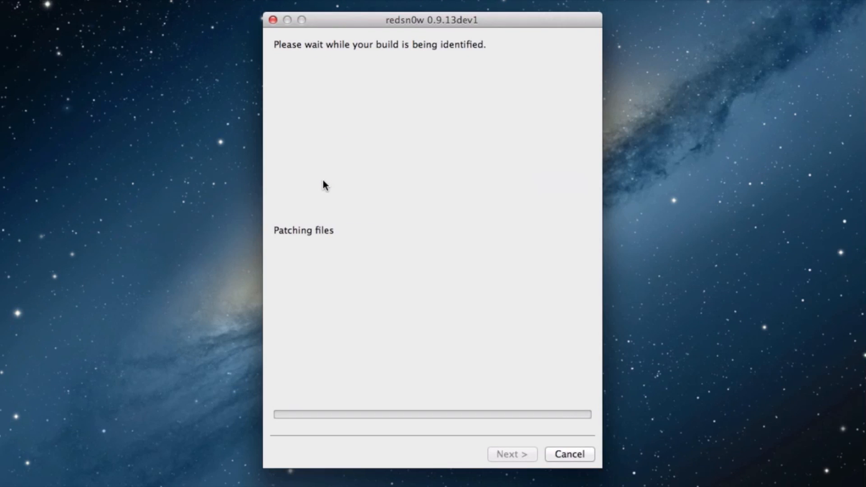